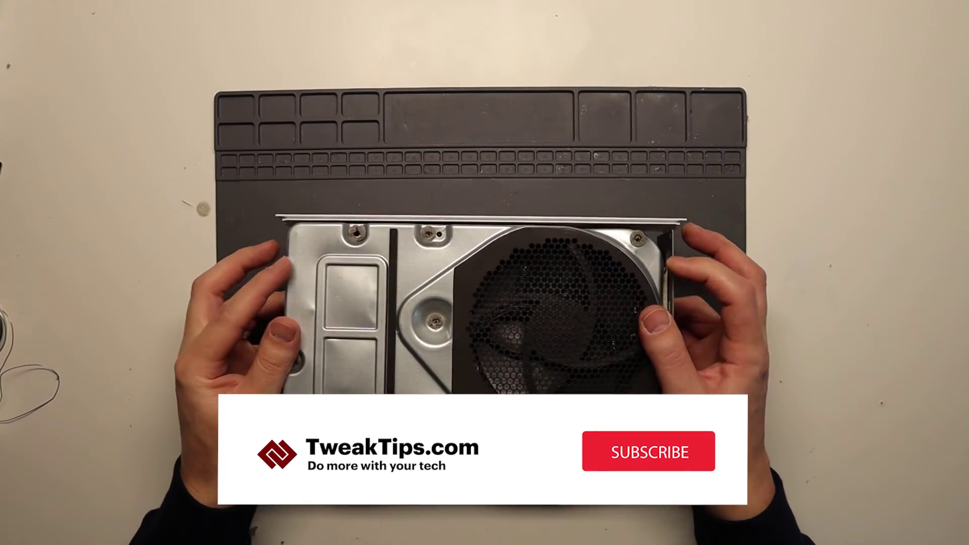
pyautogui.click(649, 450)
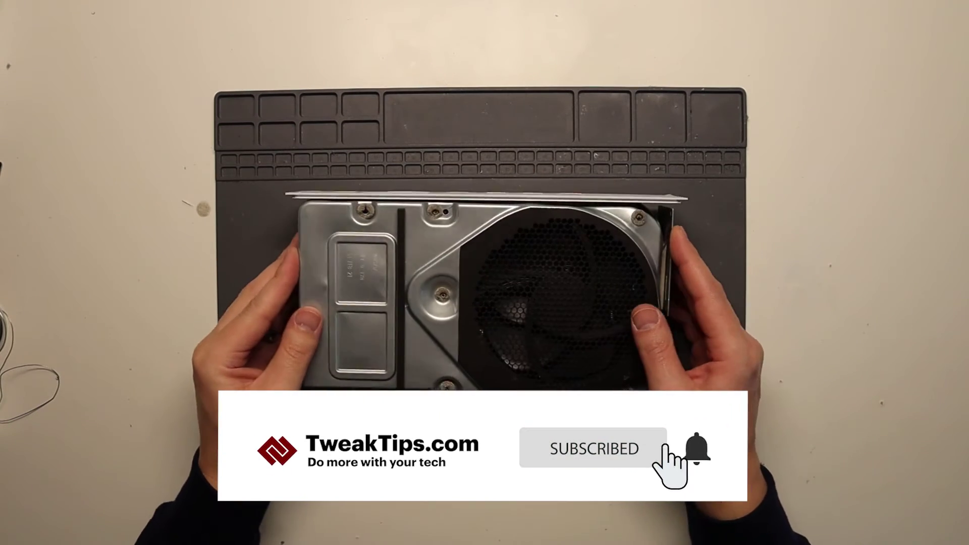